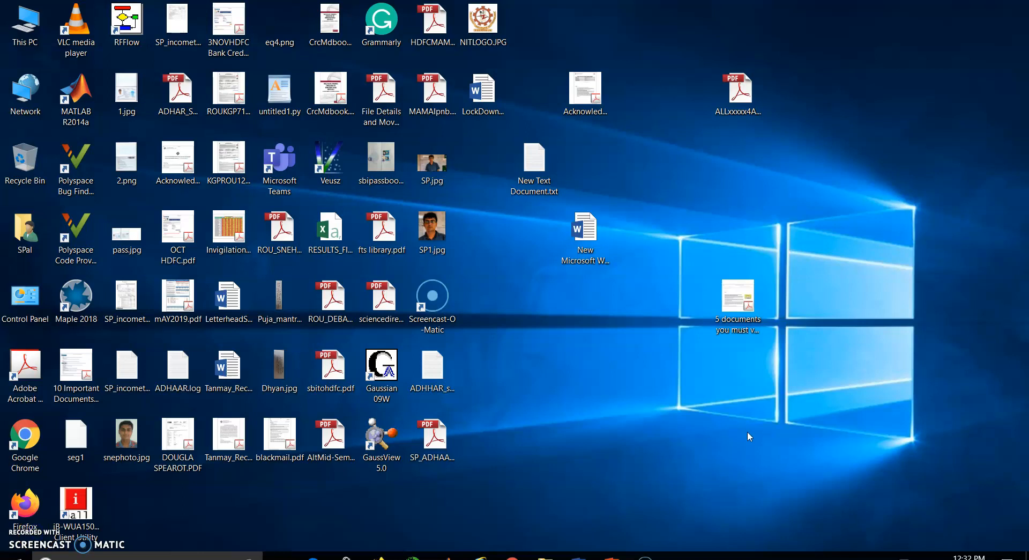
{"action": "mouse_move", "coordinate": [749, 439]}
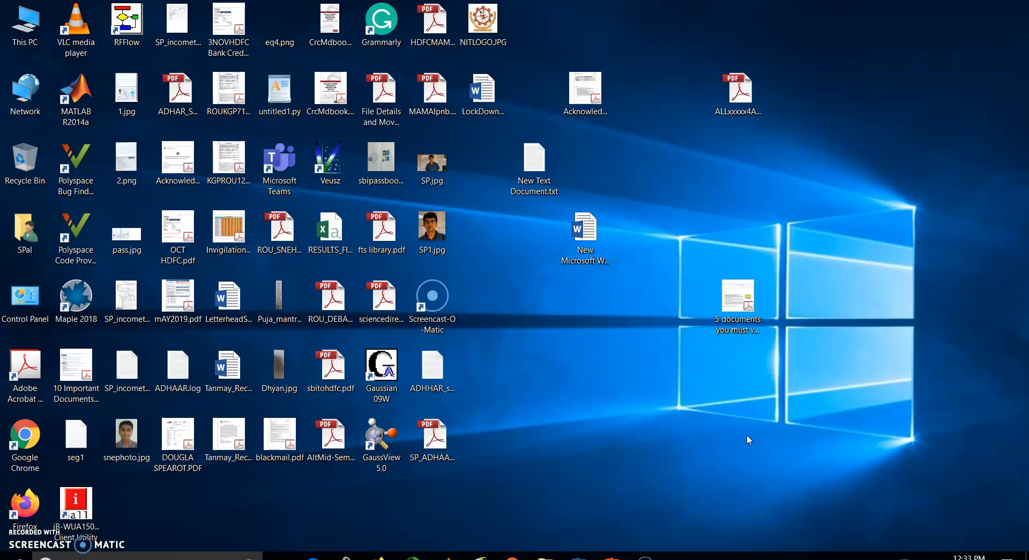
Step: Launch Microsoft Teams from its desktop shortcut to show the teams overview
{"action": "left_click", "coordinate": [280, 160]}
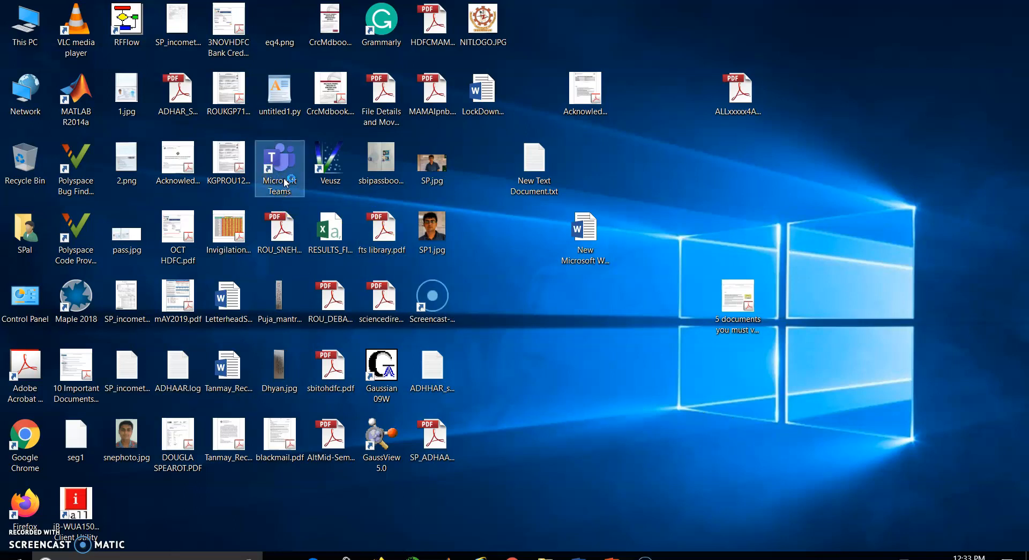
{"action": "double_click", "coordinate": [278, 161]}
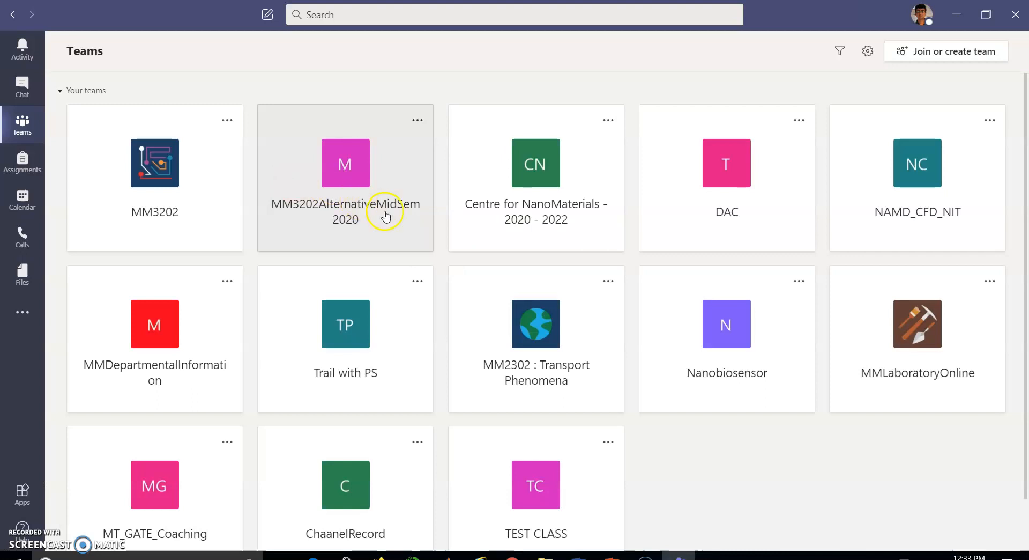
{"action": "mouse_move", "coordinate": [678, 466]}
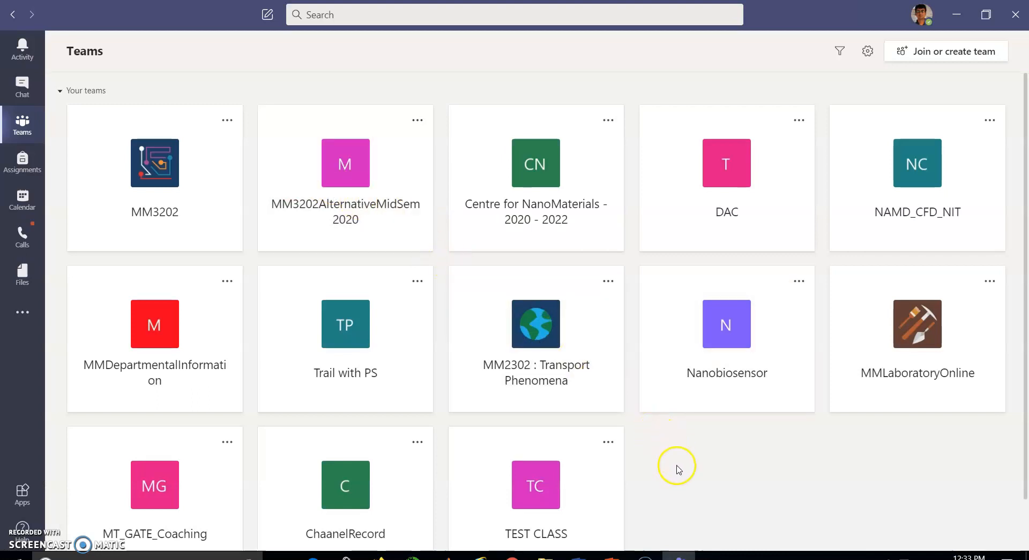
{"action": "mouse_move", "coordinate": [672, 465]}
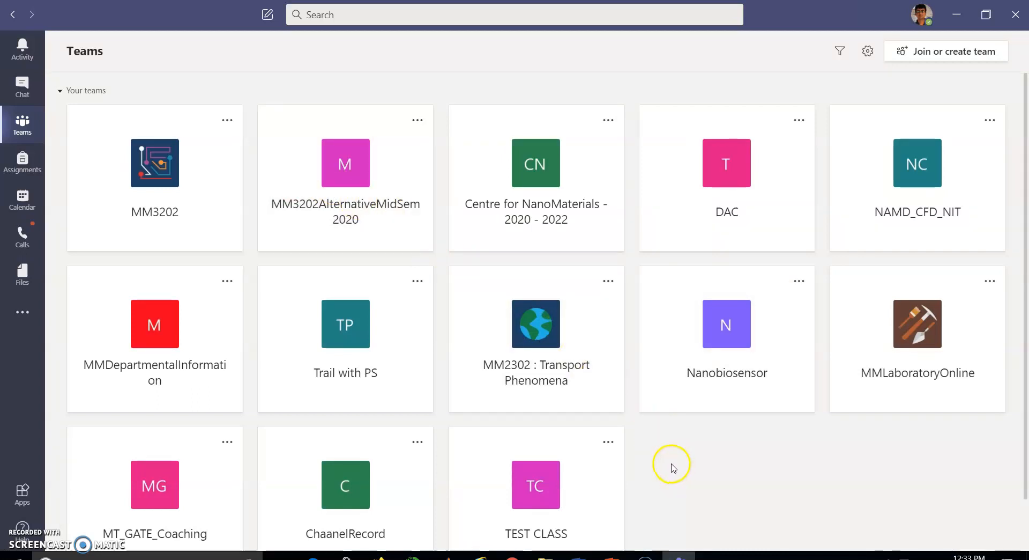
{"action": "mouse_move", "coordinate": [641, 447]}
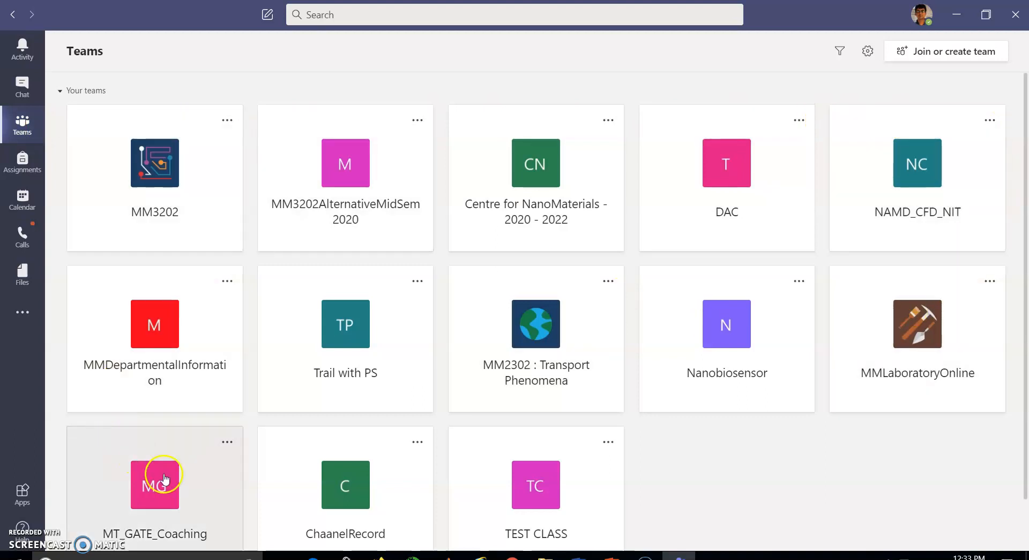
{"action": "mouse_move", "coordinate": [833, 329]}
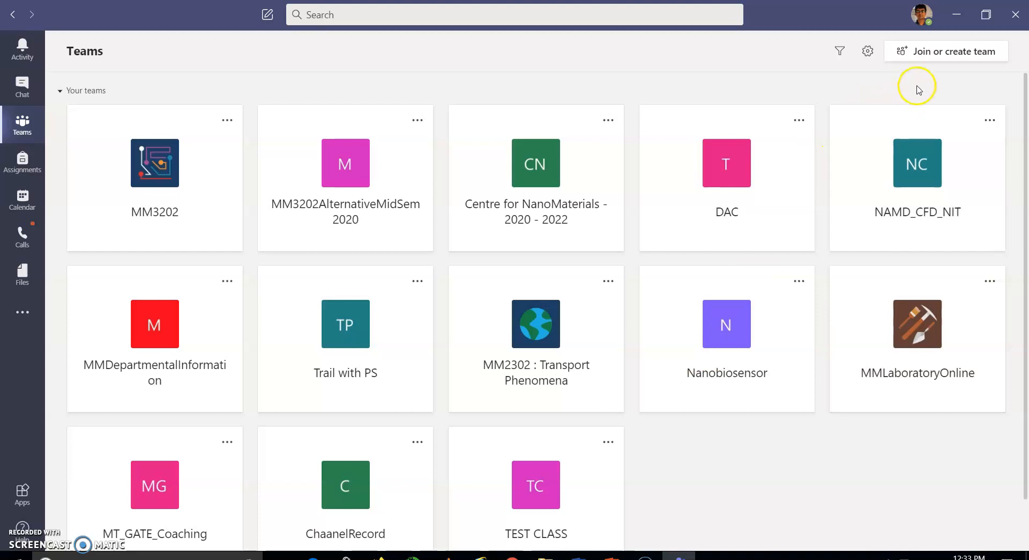
{"action": "mouse_move", "coordinate": [903, 80]}
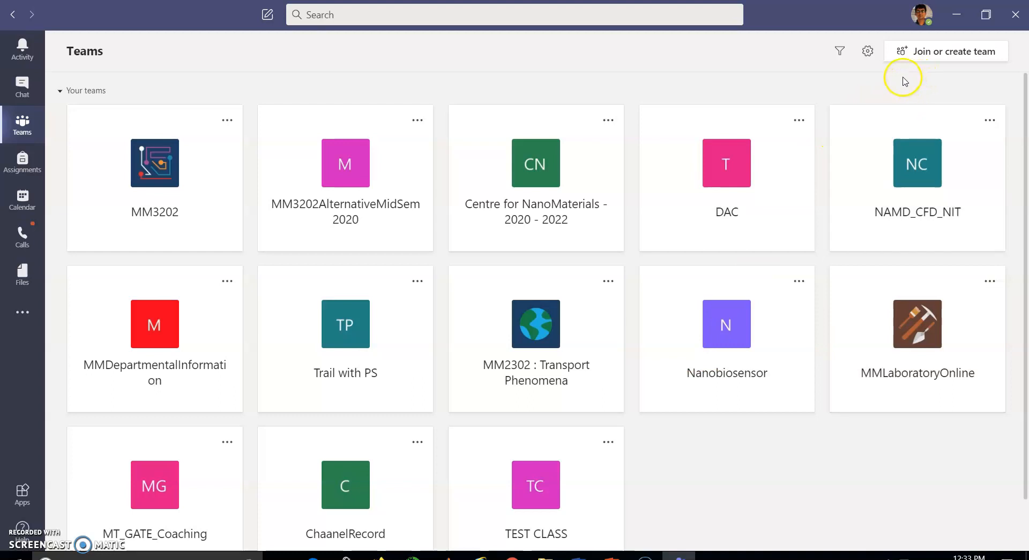
{"action": "mouse_move", "coordinate": [908, 84]}
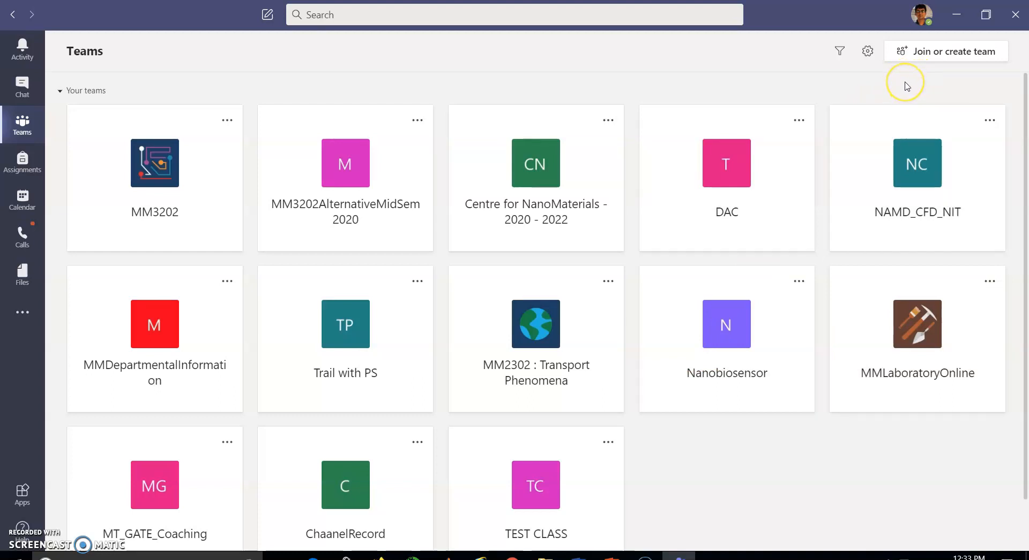
{"action": "mouse_move", "coordinate": [937, 65]}
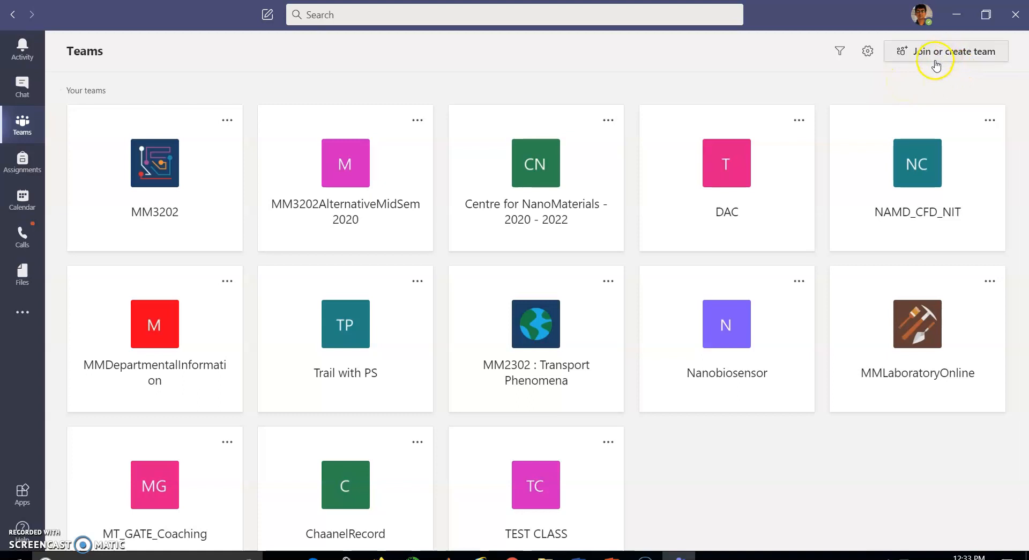
Step: Go to the Join or create a team page
{"action": "left_click", "coordinate": [955, 50]}
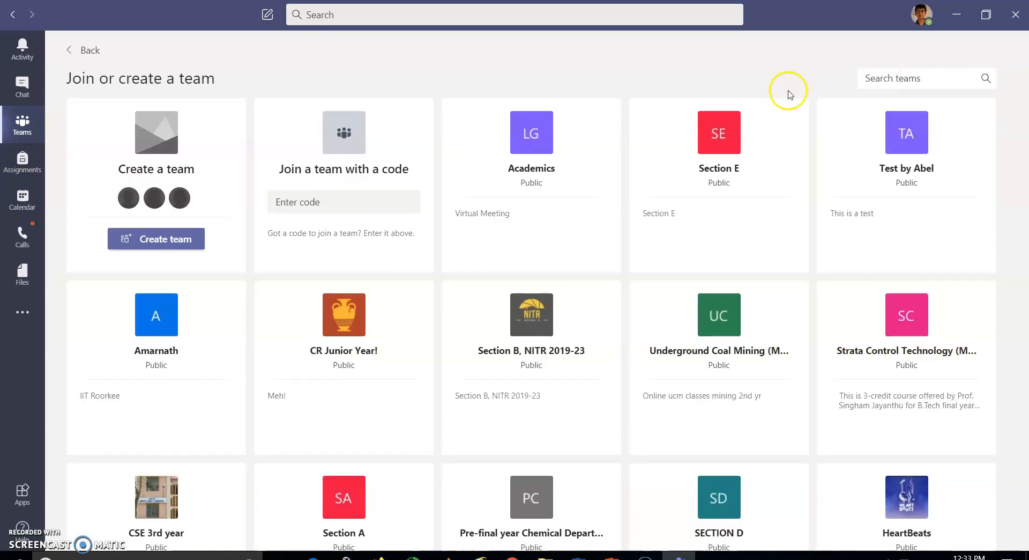
{"action": "mouse_move", "coordinate": [196, 170]}
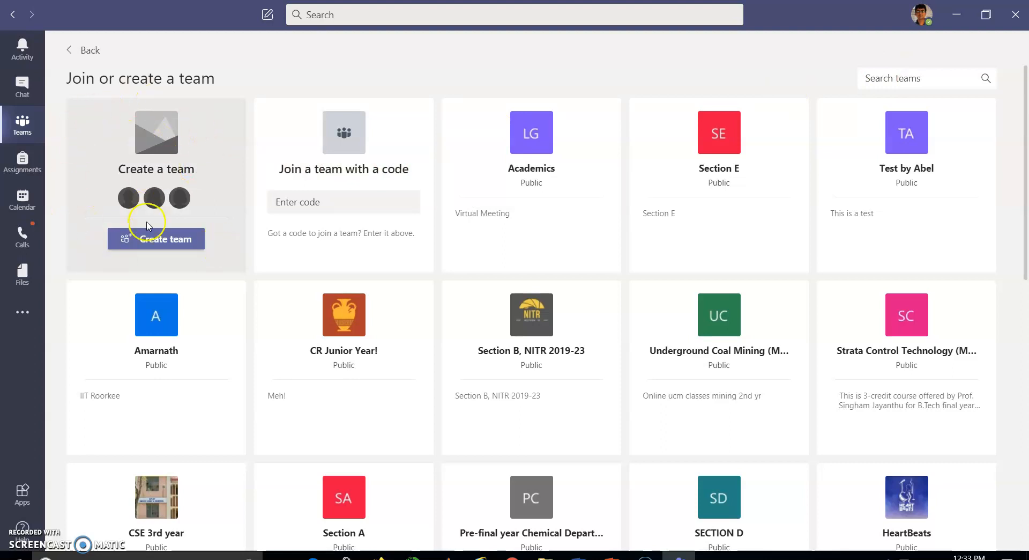
Step: Start creating a new team to reach the team type choice
{"action": "left_click", "coordinate": [157, 238]}
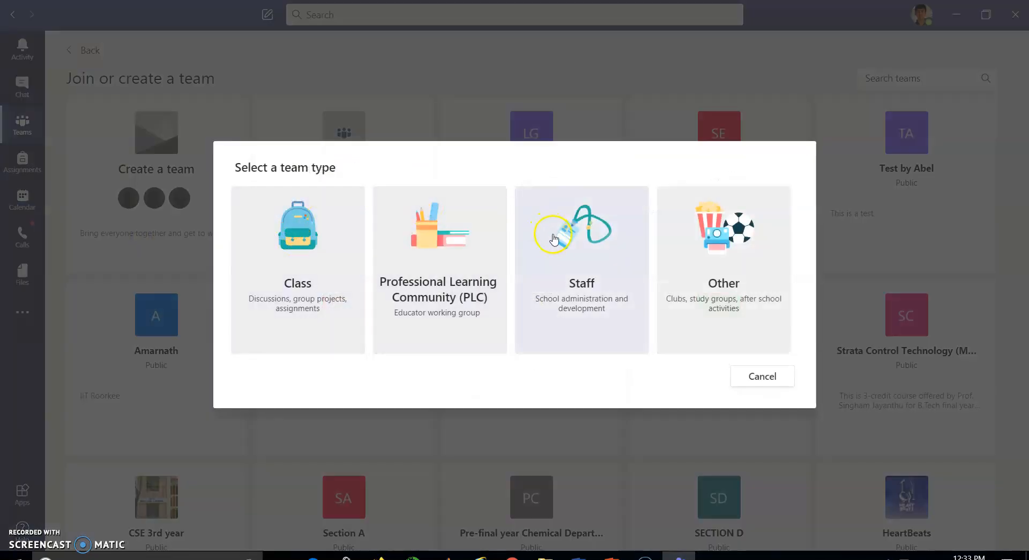
{"action": "mouse_move", "coordinate": [538, 257]}
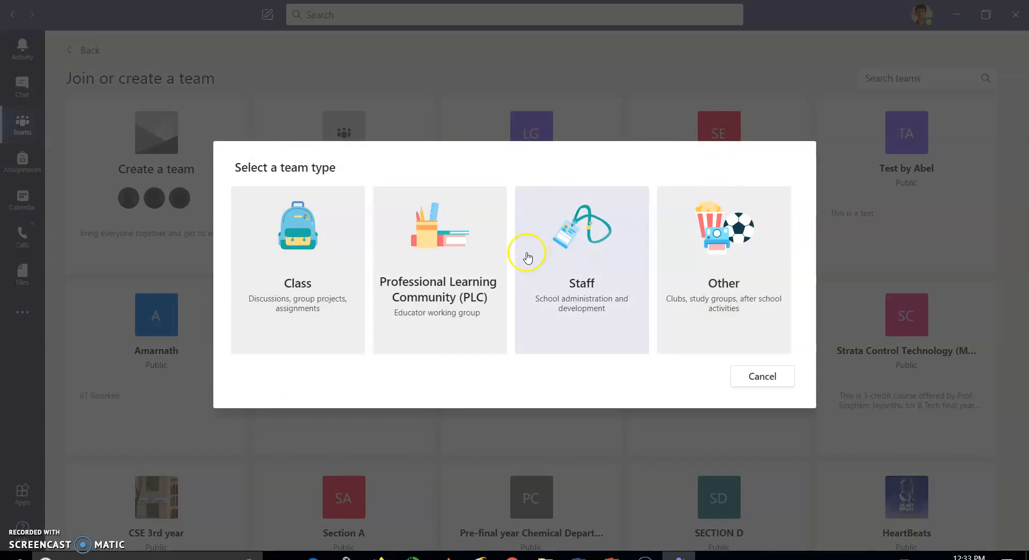
{"action": "mouse_move", "coordinate": [326, 264]}
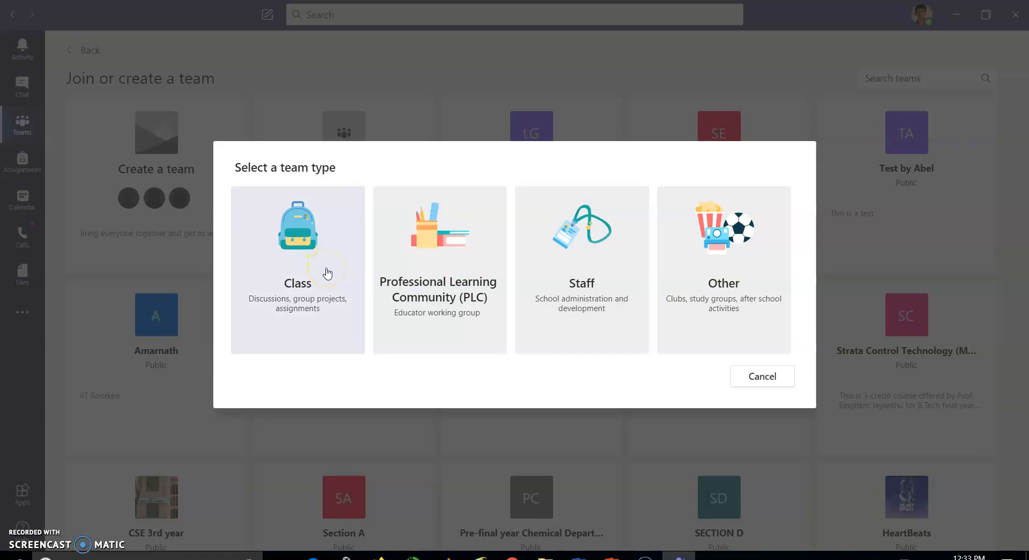
{"action": "mouse_move", "coordinate": [416, 269]}
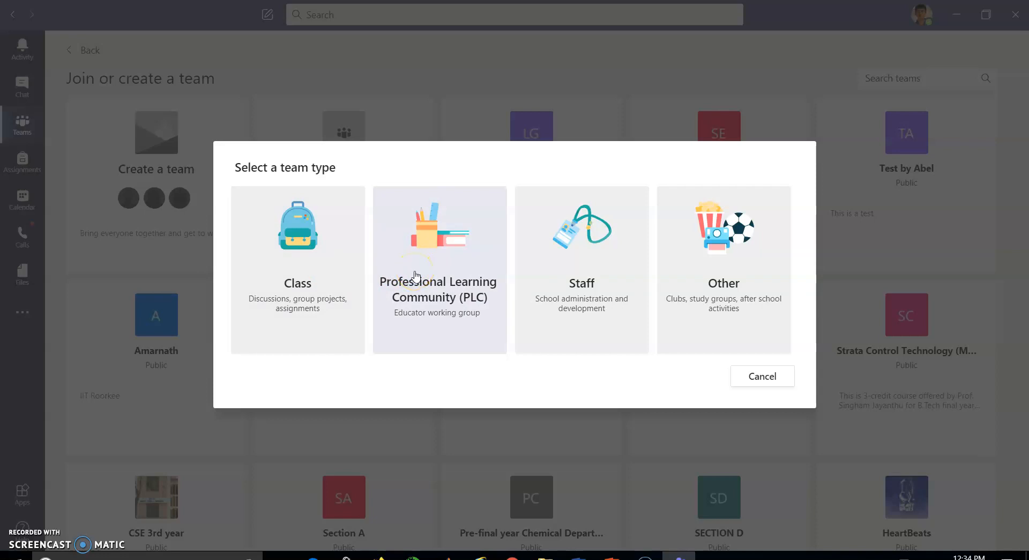
{"action": "mouse_move", "coordinate": [316, 280]}
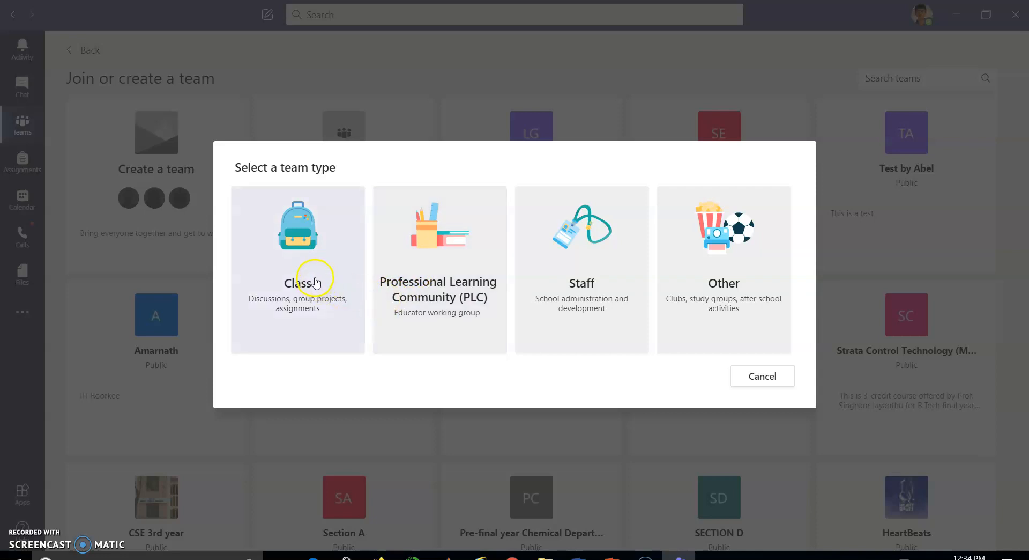
Step: Choose the Class team type and name the team 'Test class 1'
{"action": "left_click", "coordinate": [314, 281]}
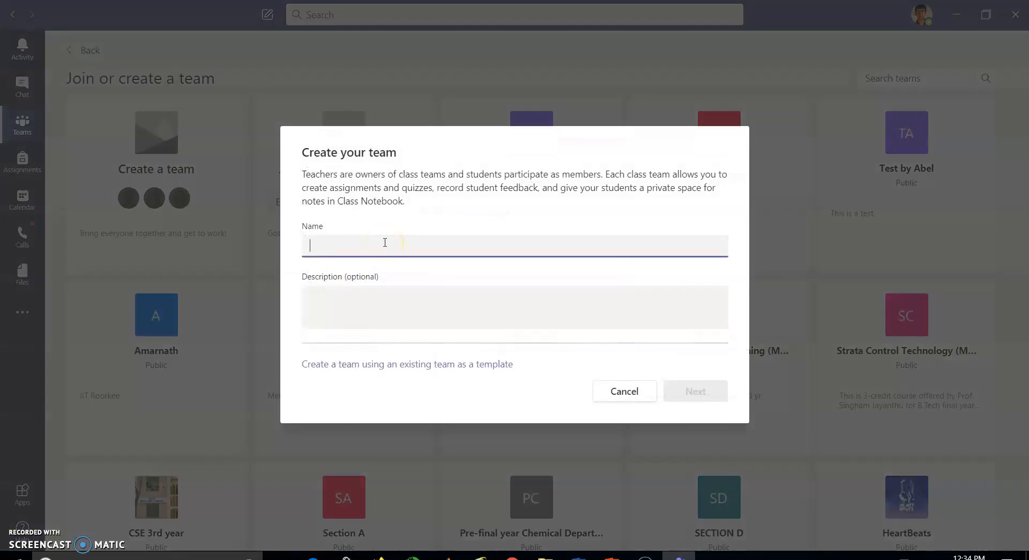
{"action": "type", "text": "Test"}
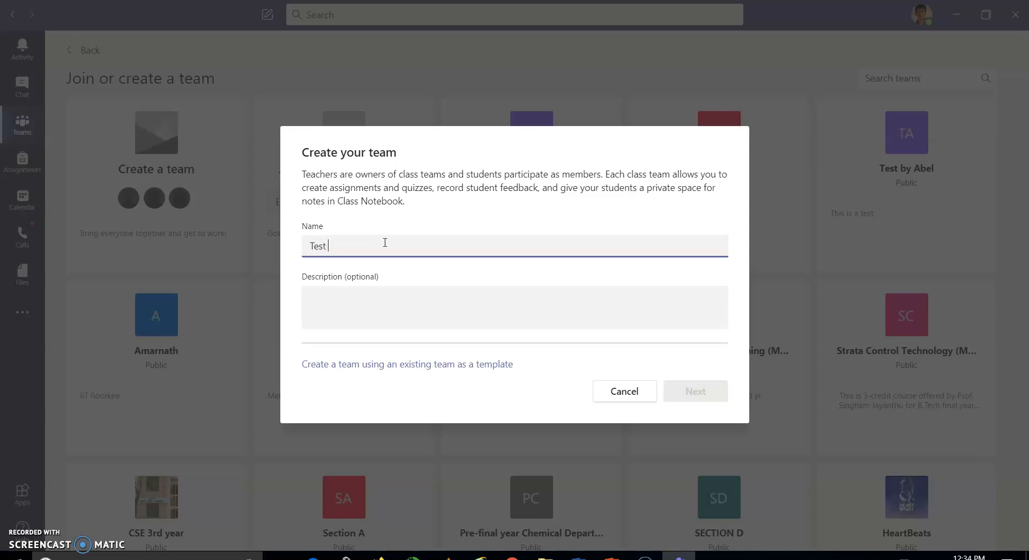
{"action": "type", "text": "cla"}
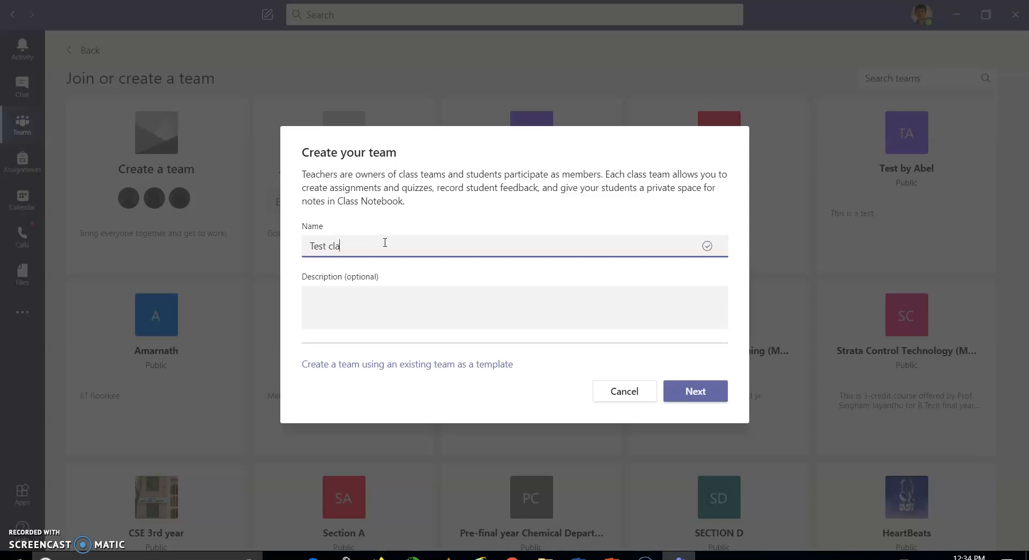
{"action": "type", "text": "ss 1"}
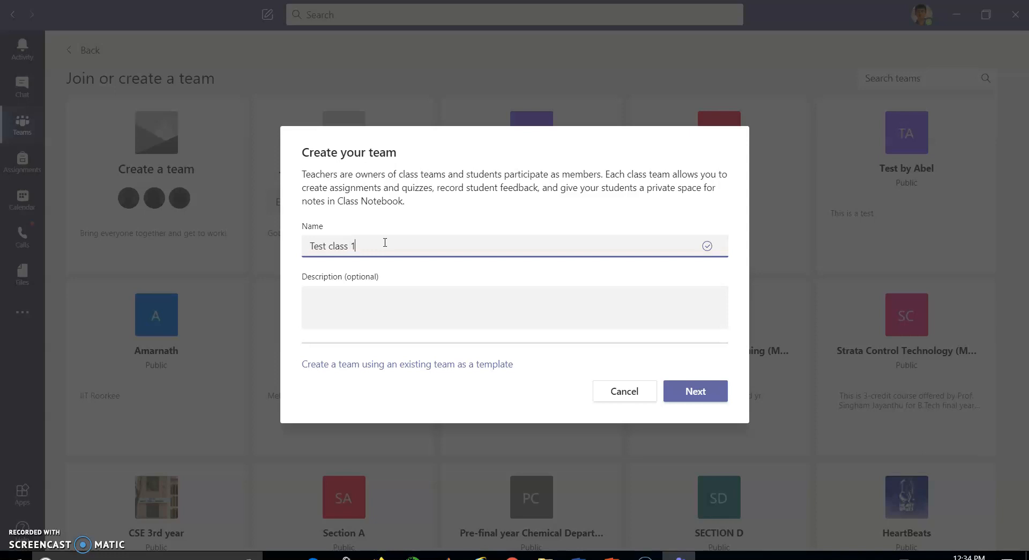
Step: Enter the description 'discussion on the teams creation in MS teams'
{"action": "left_click", "coordinate": [324, 290]}
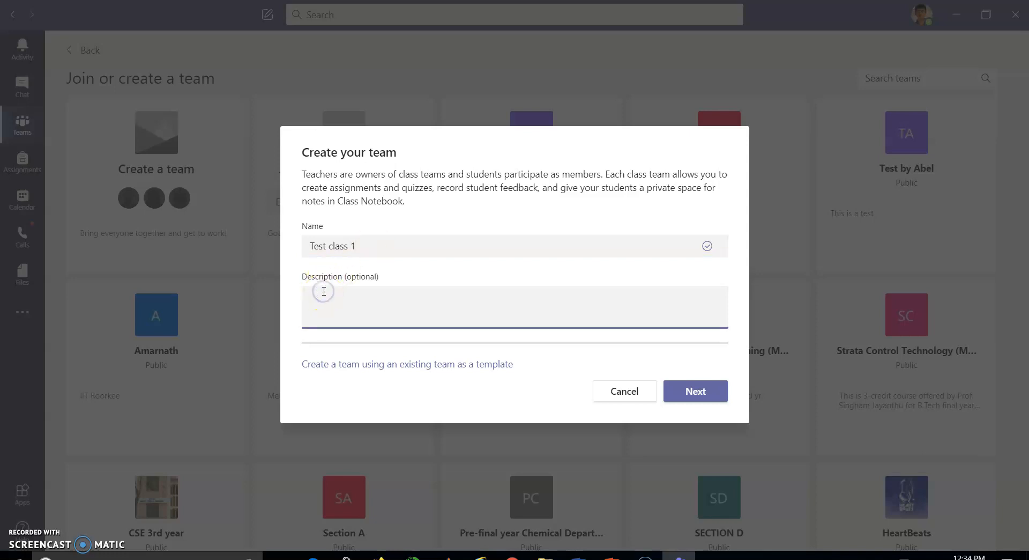
{"action": "type", "text": "disccu"}
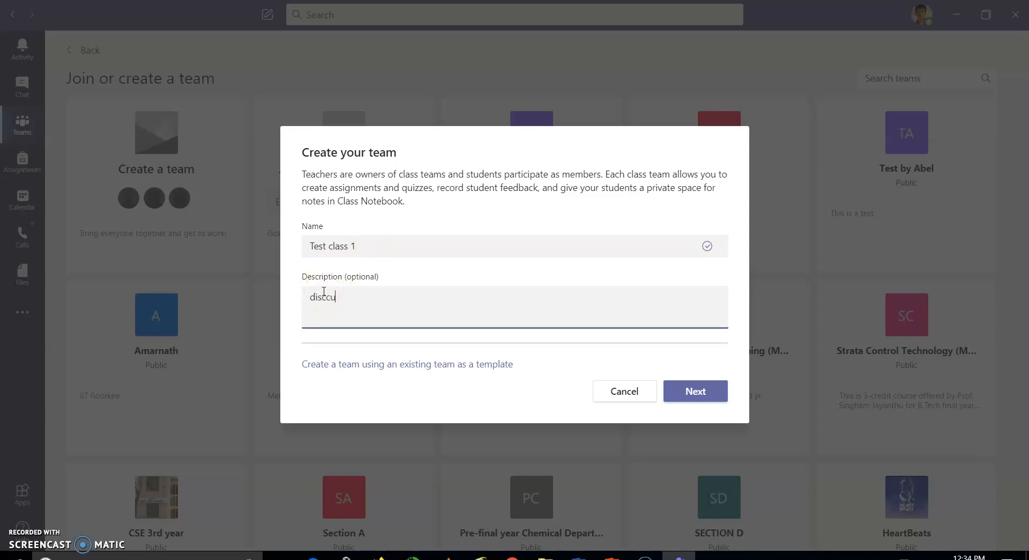
{"action": "key", "text": "Backspace"}
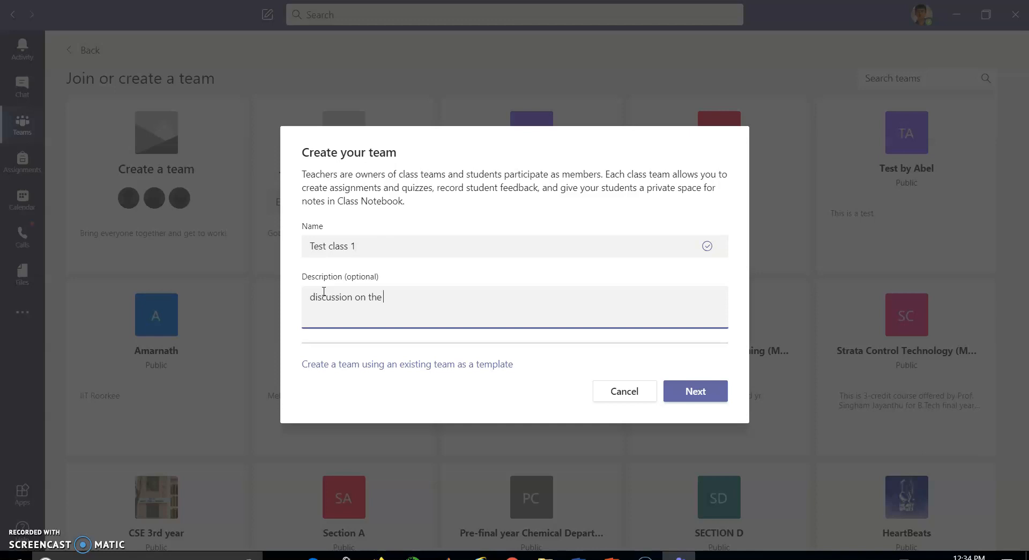
{"action": "type", "text": "teams"}
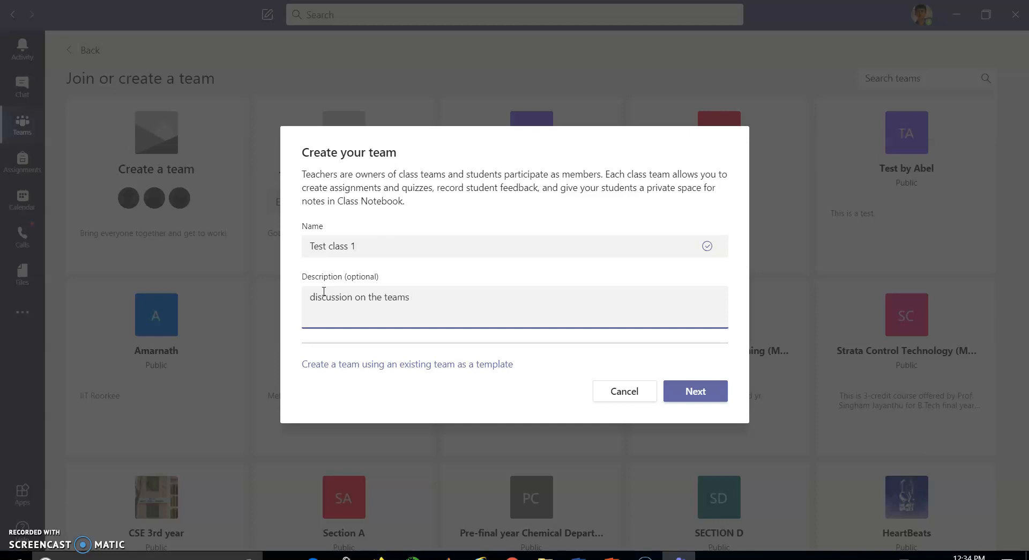
{"action": "type", "text": "creati"}
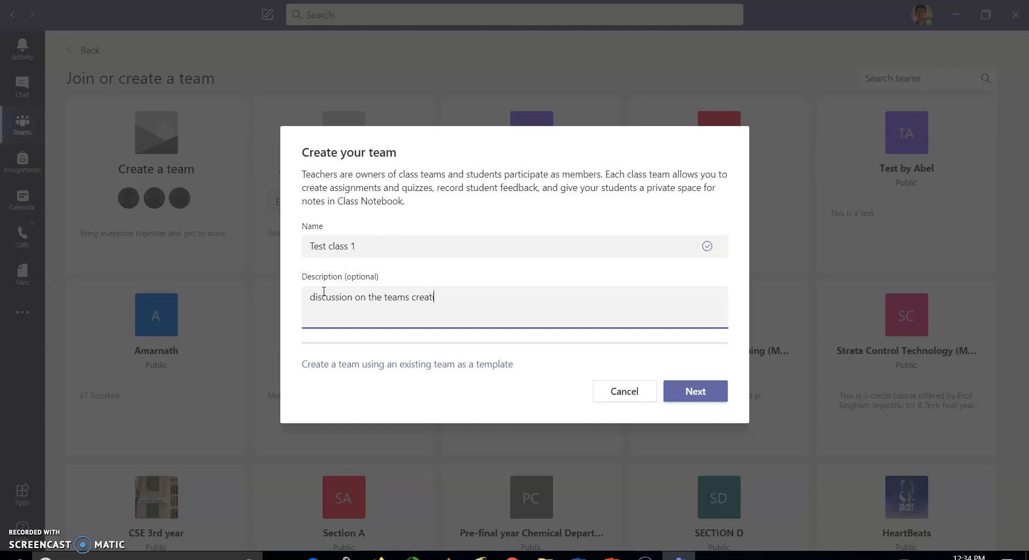
{"action": "type", "text": "ion in"}
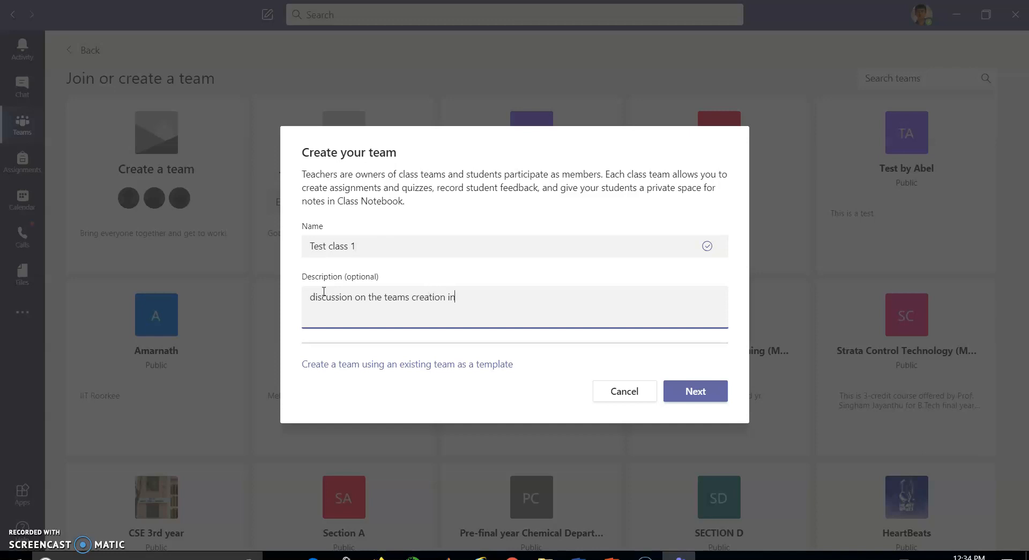
{"action": "type", "text": "MS teams"}
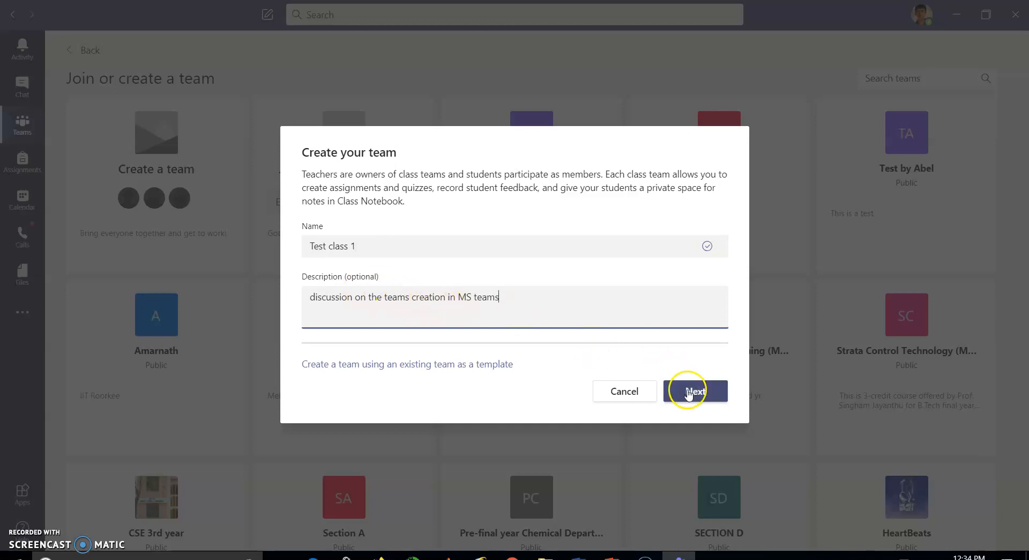
Step: Create Test class 1, skipping adding people, and land on its General channel
{"action": "left_click", "coordinate": [695, 391]}
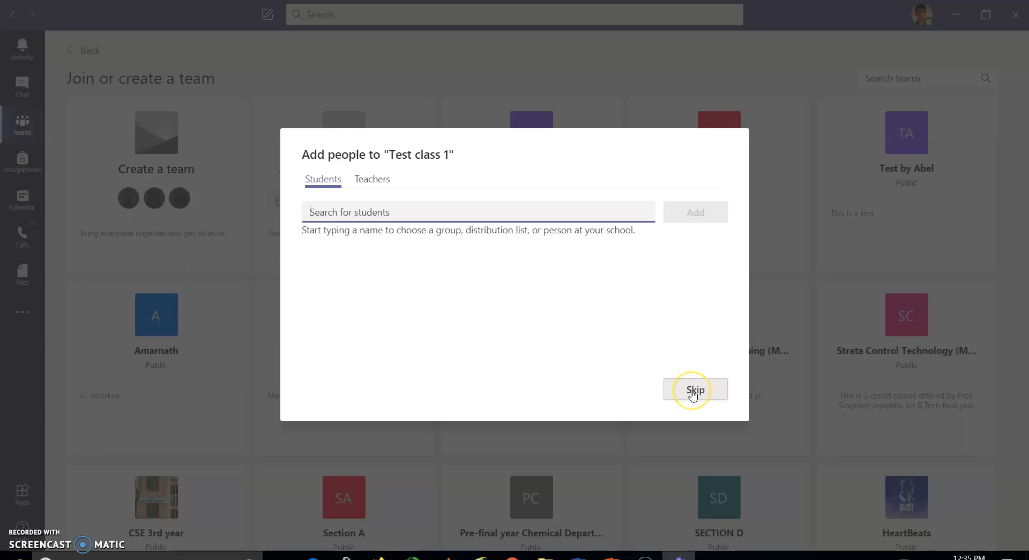
{"action": "left_click", "coordinate": [695, 389]}
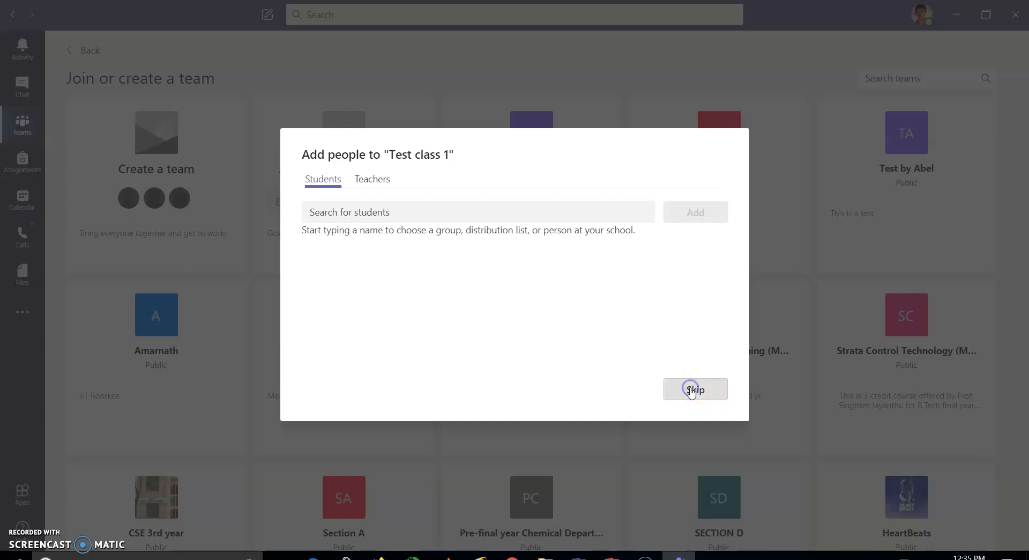
{"action": "left_click", "coordinate": [695, 389]}
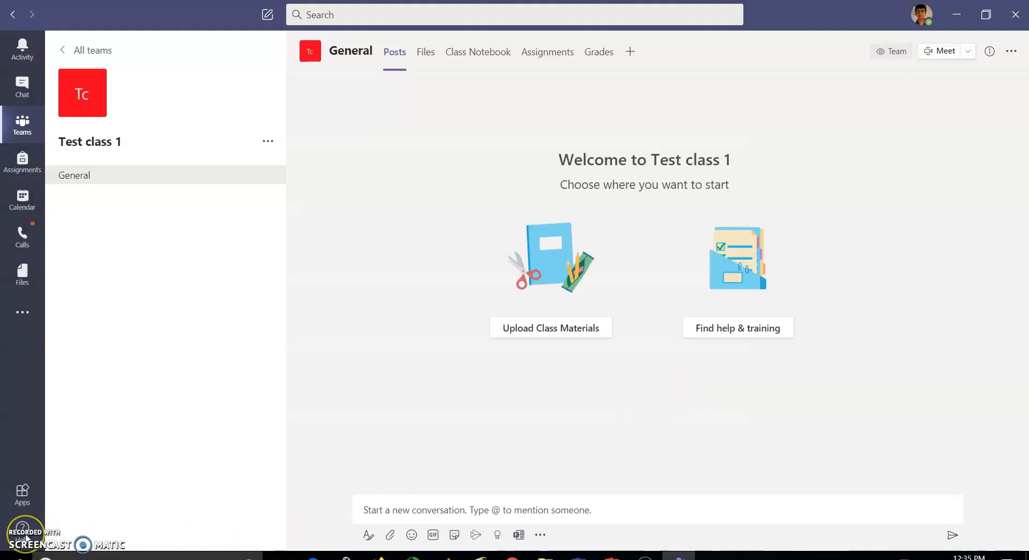